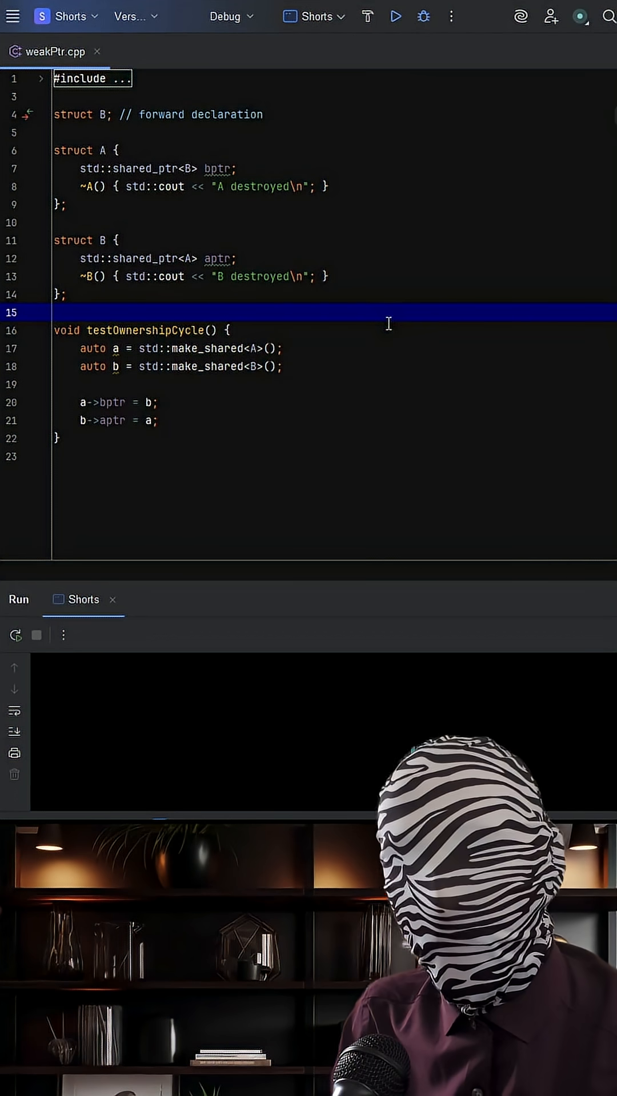
mouse_move(222, 137)
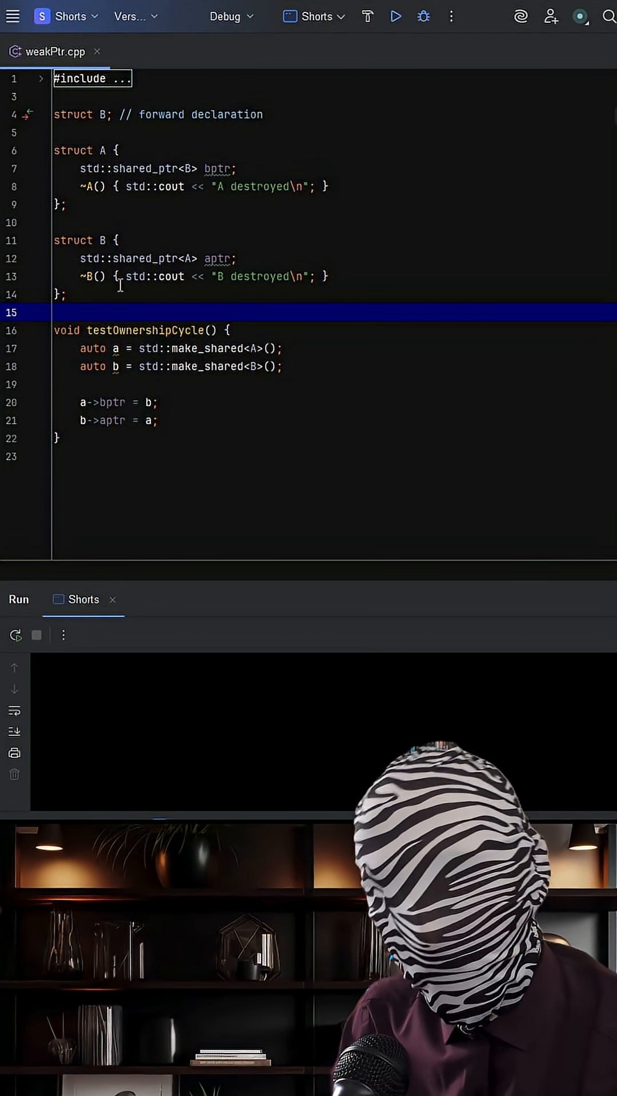
Run the shared_ptr cycle program and confirm it exits with code 0, printing no destructor messages.
left_click(84, 240)
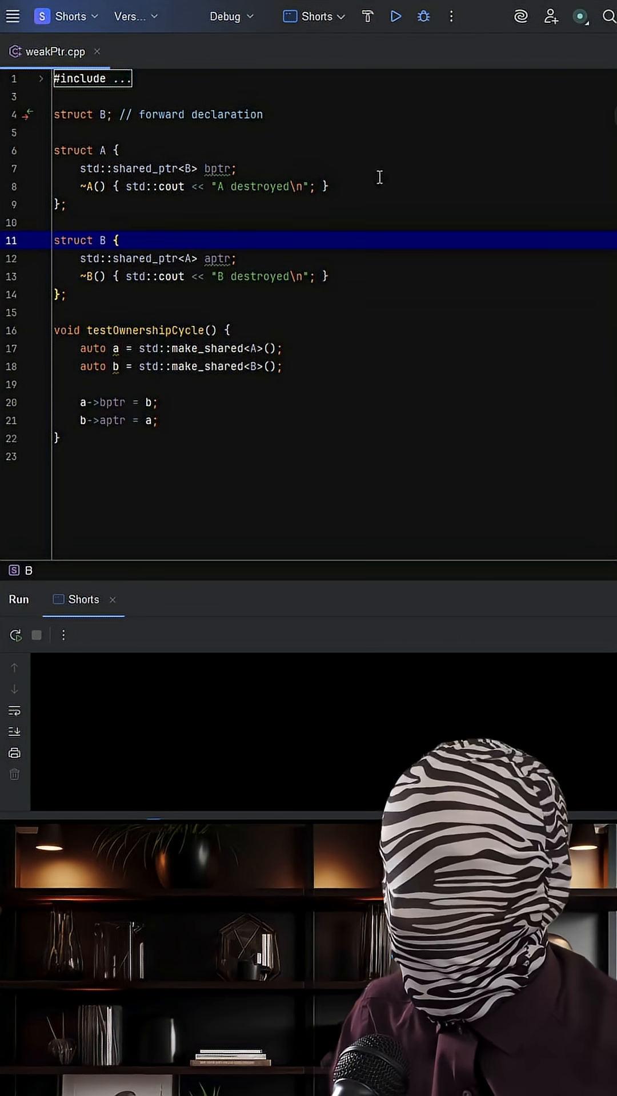
left_click(395, 15)
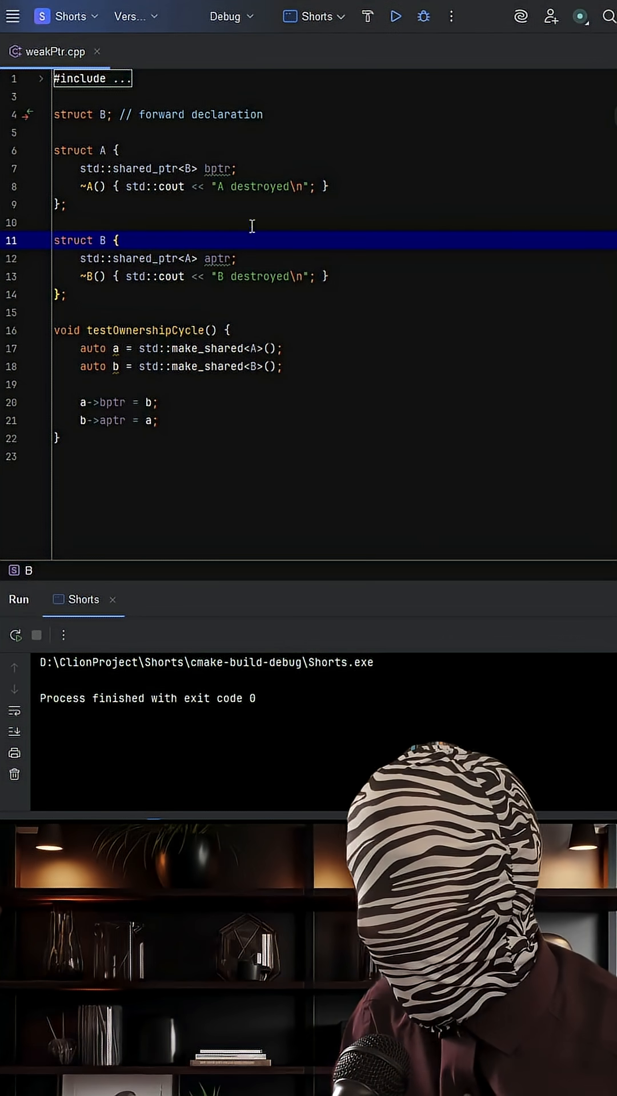
mouse_move(444, 480)
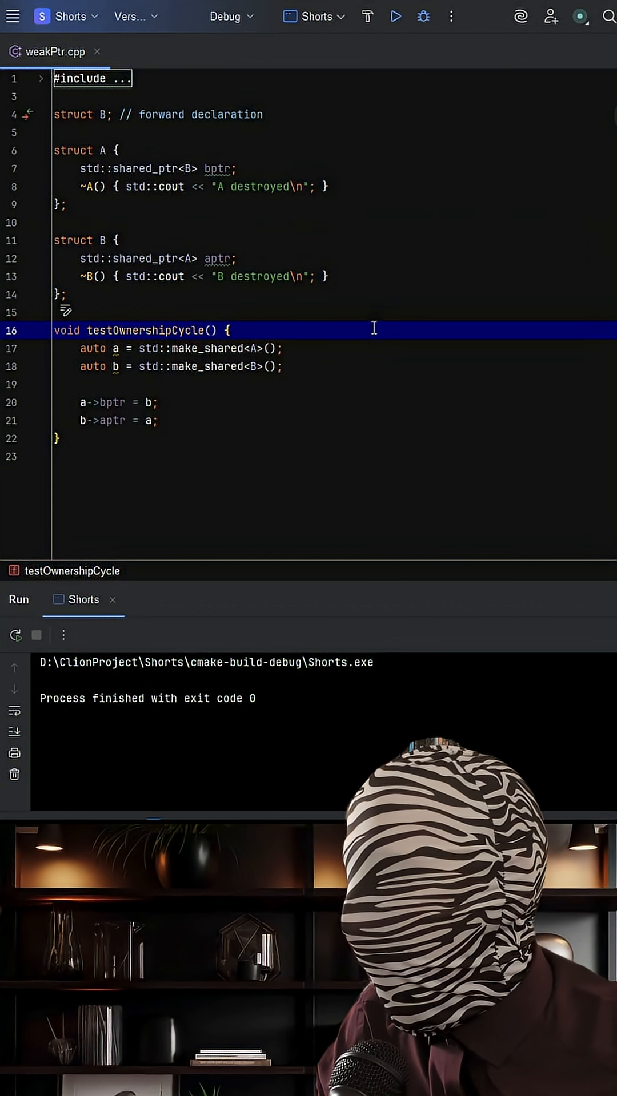
mouse_move(385, 245)
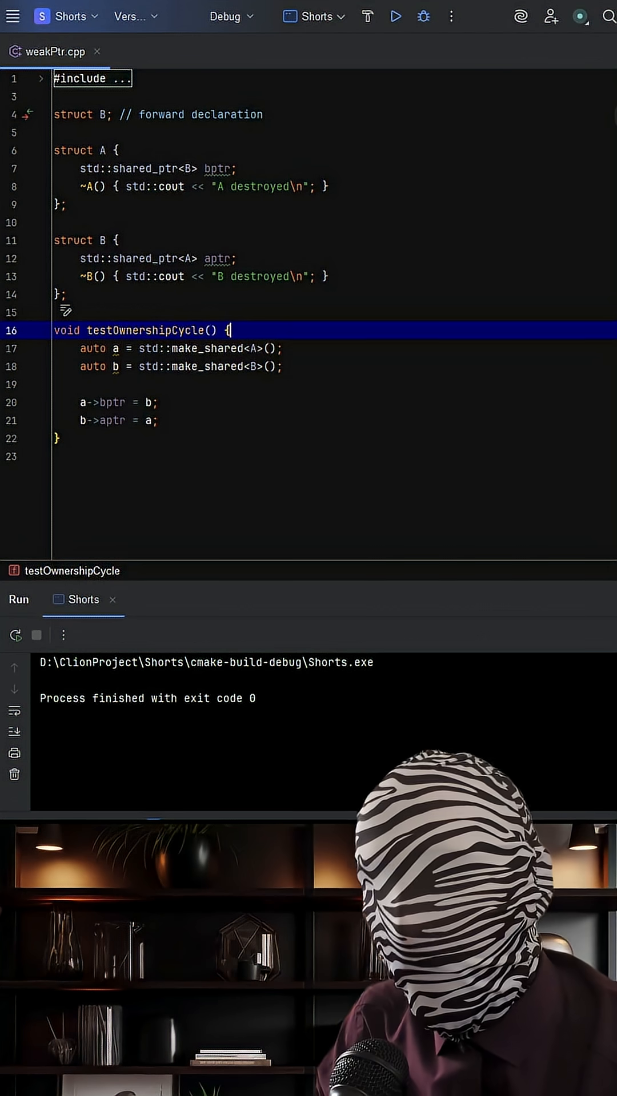
mouse_move(514, 347)
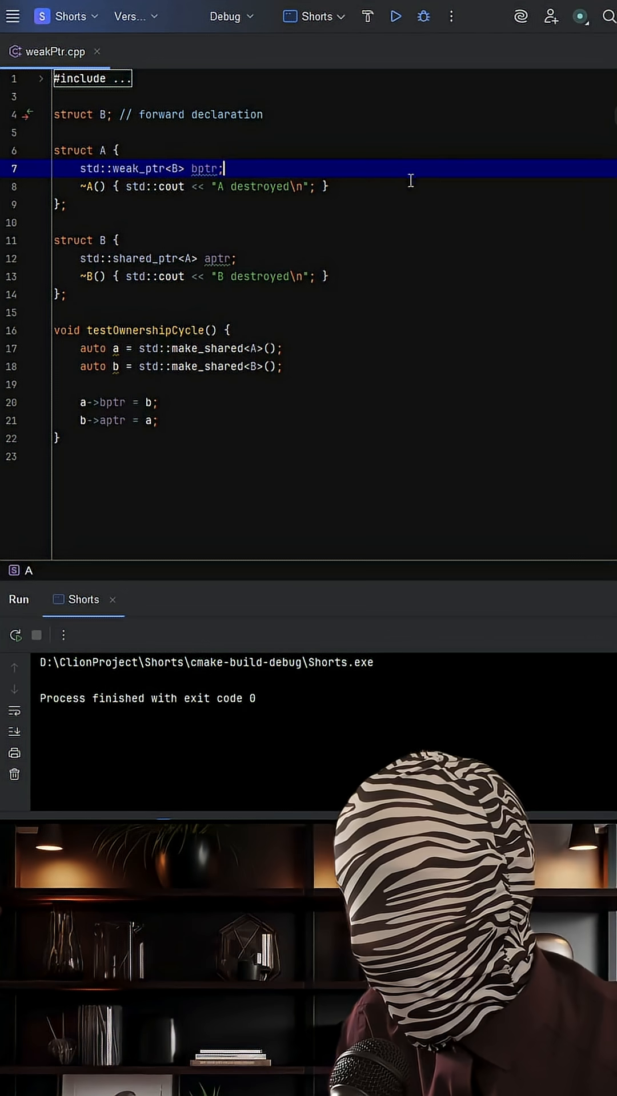
mouse_move(545, 362)
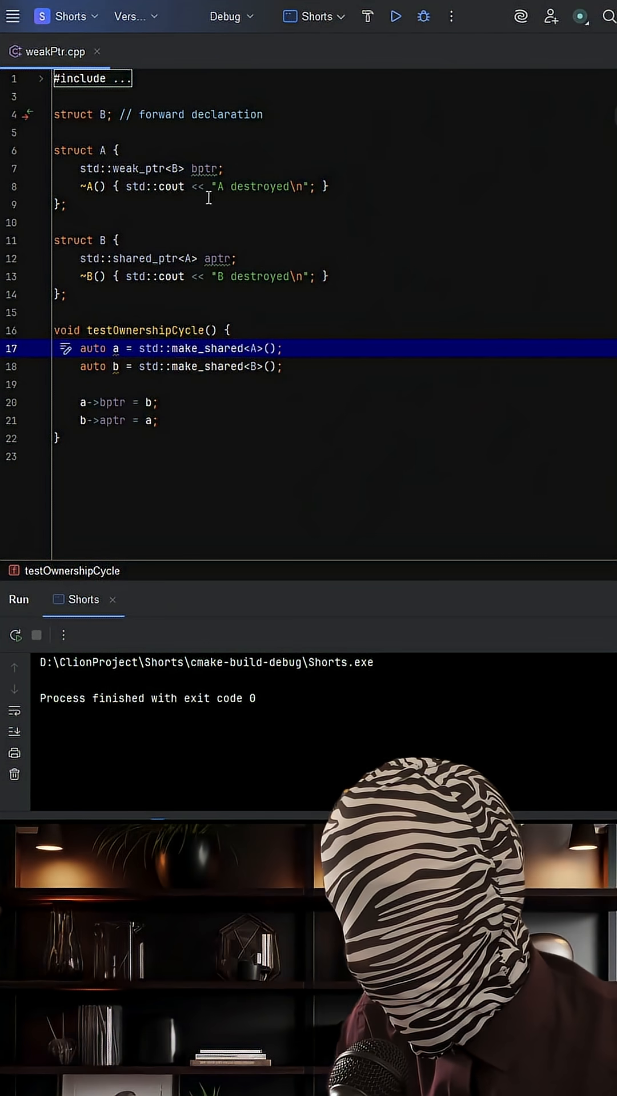
mouse_move(306, 242)
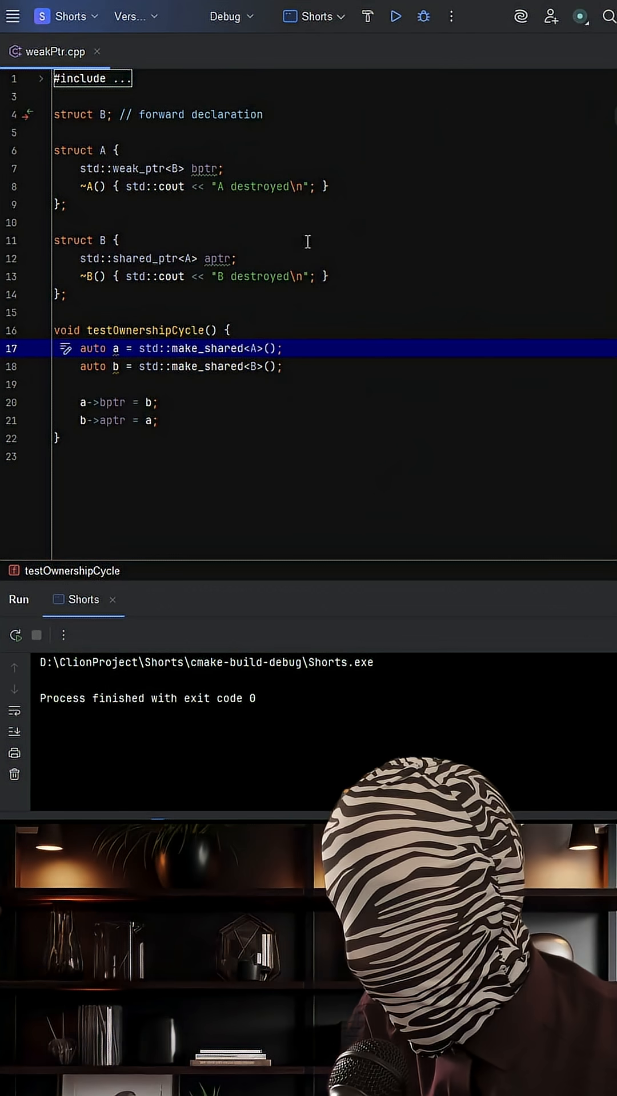
mouse_move(325, 233)
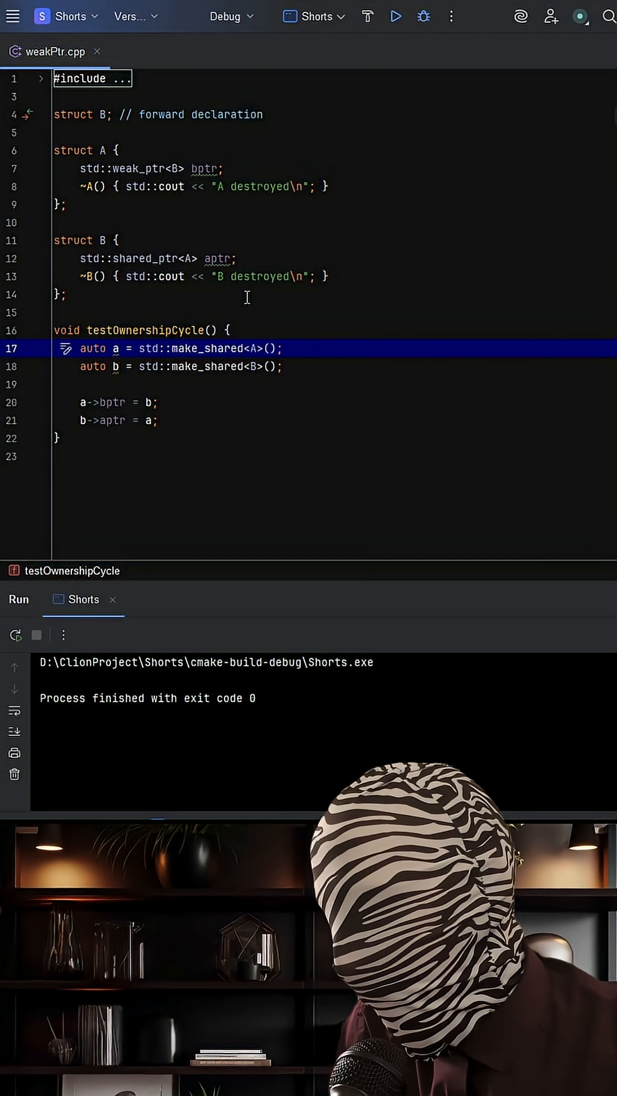
mouse_move(373, 272)
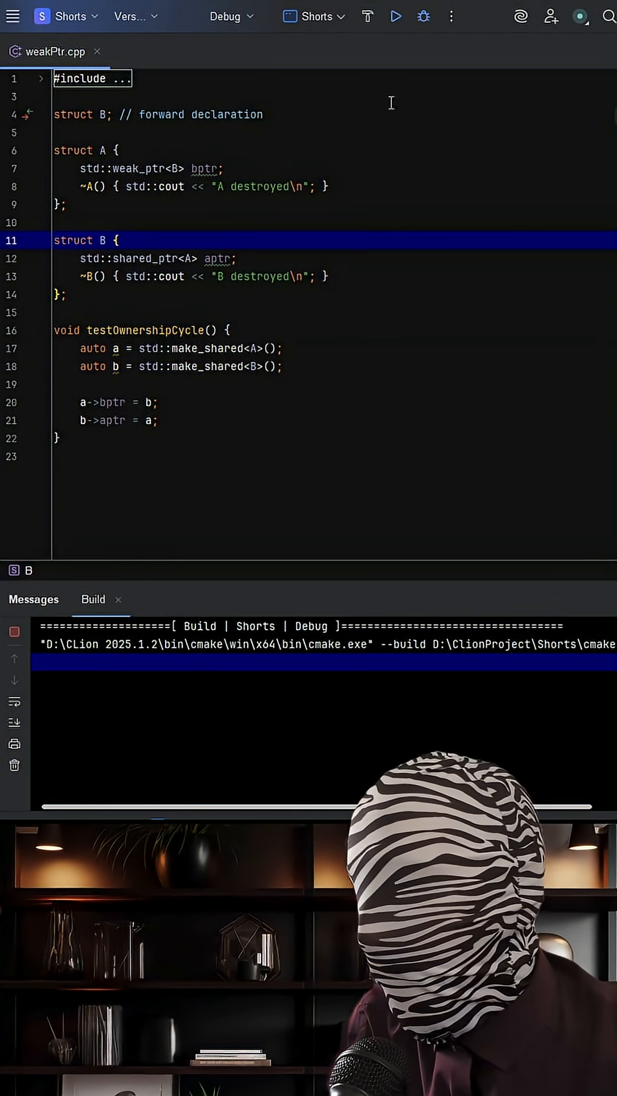
Rerun the program with A holding std::weak_ptr<B>, printing 'B destroyed' then 'A destroyed'.
left_click(395, 16)
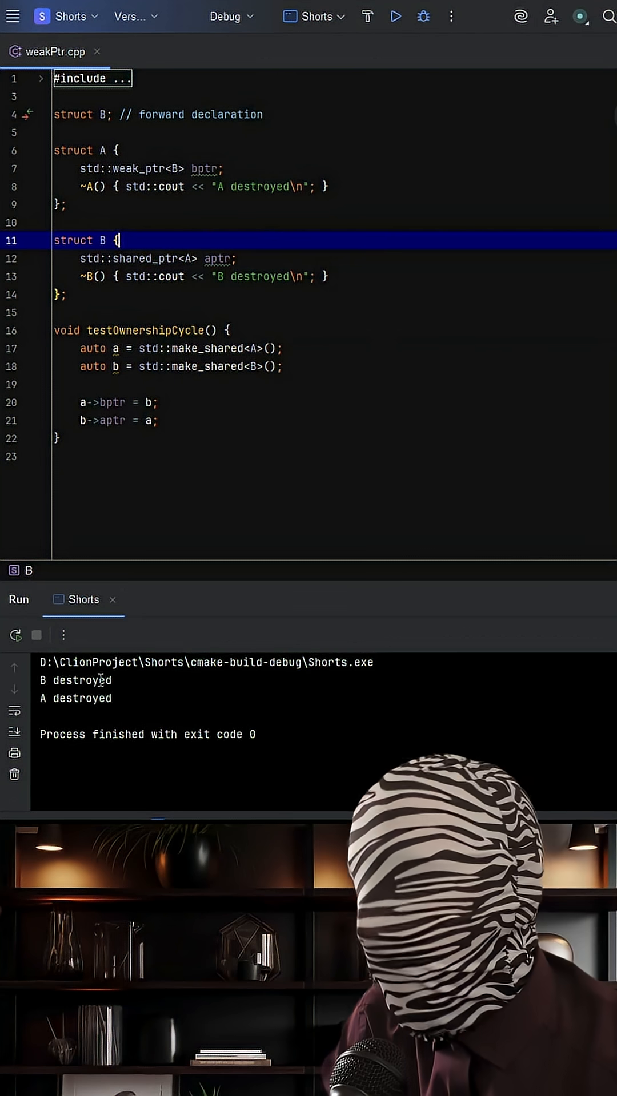